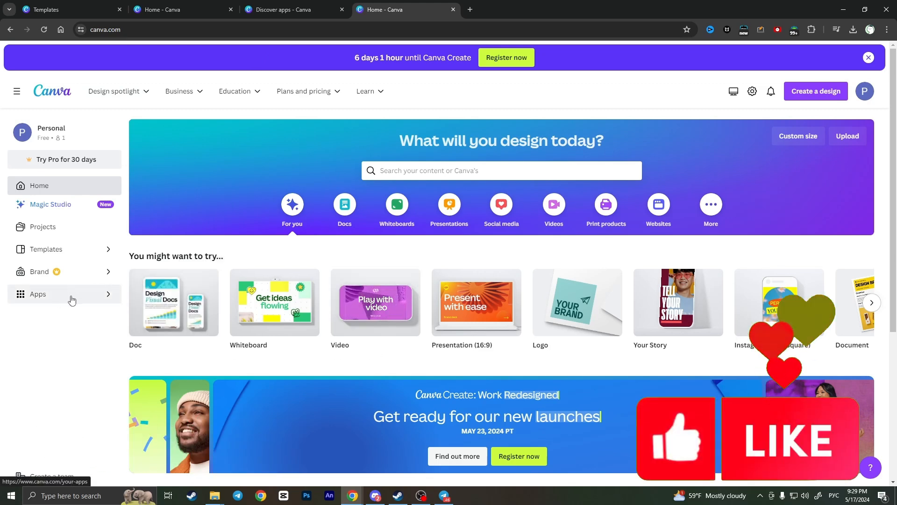
- Go to Canva's Apps directory from the home sidebar
left_click(37, 294)
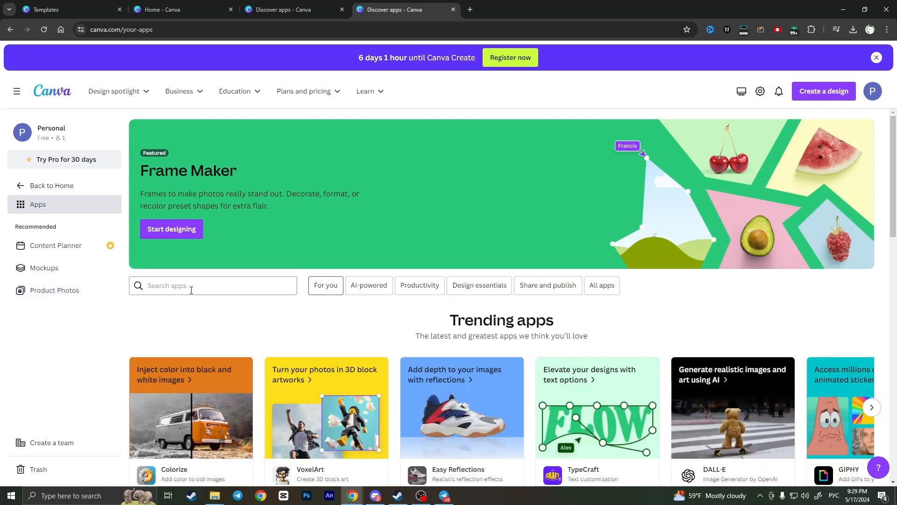
- Search the apps for "avatar" and choose the Avatars by NeiroAI suggestion
left_click(213, 286)
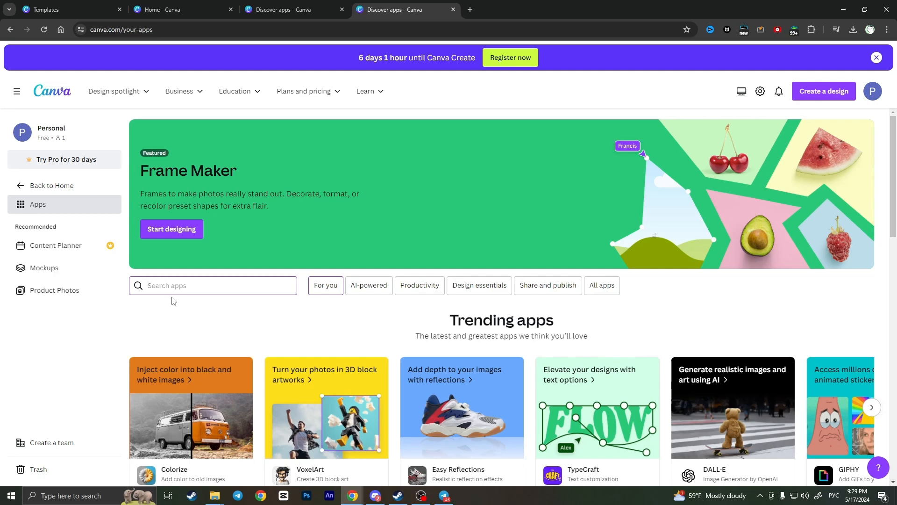
type("фмф")
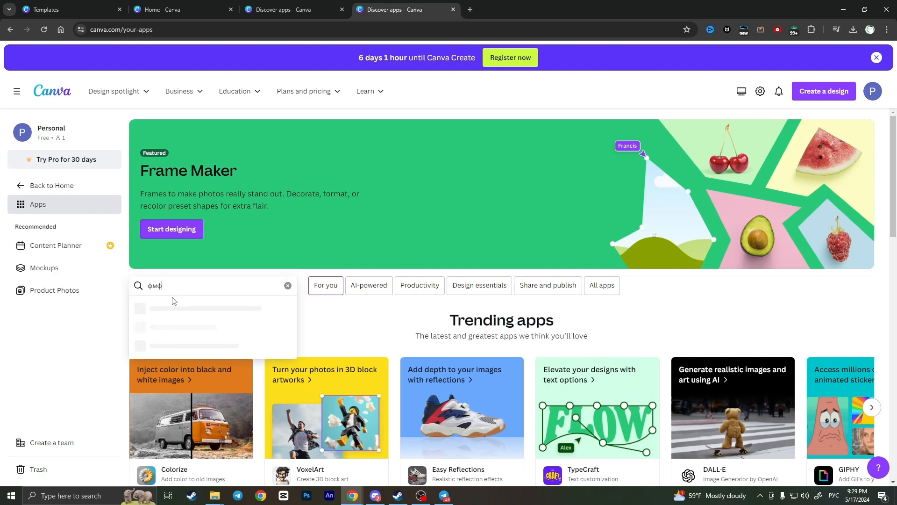
left_click(288, 286)
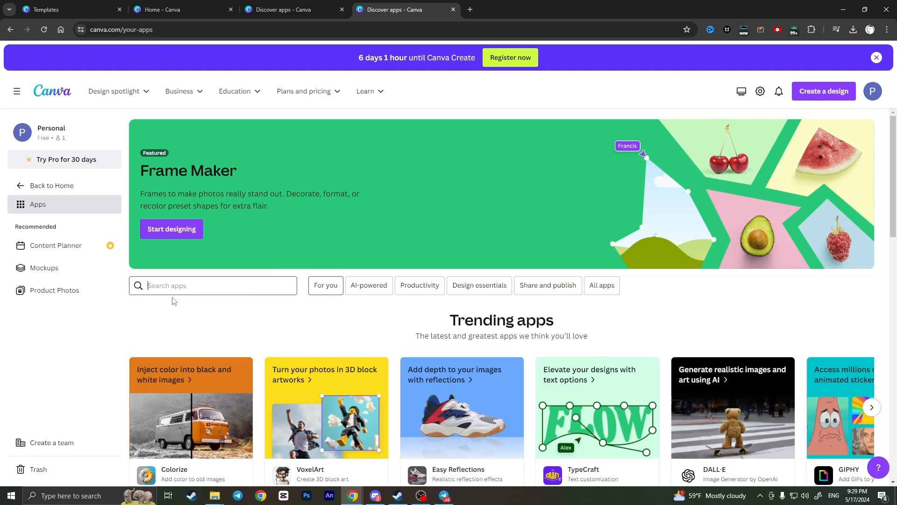
type("avatar")
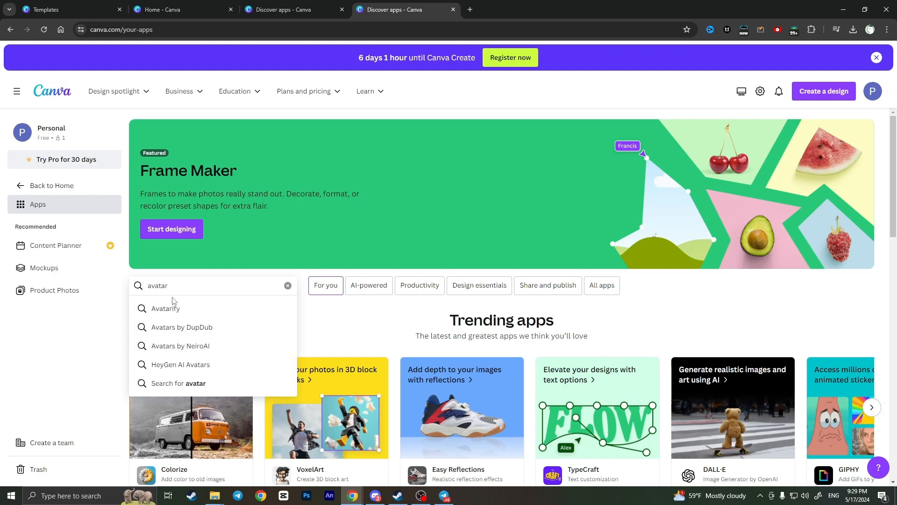
mouse_move(200, 350)
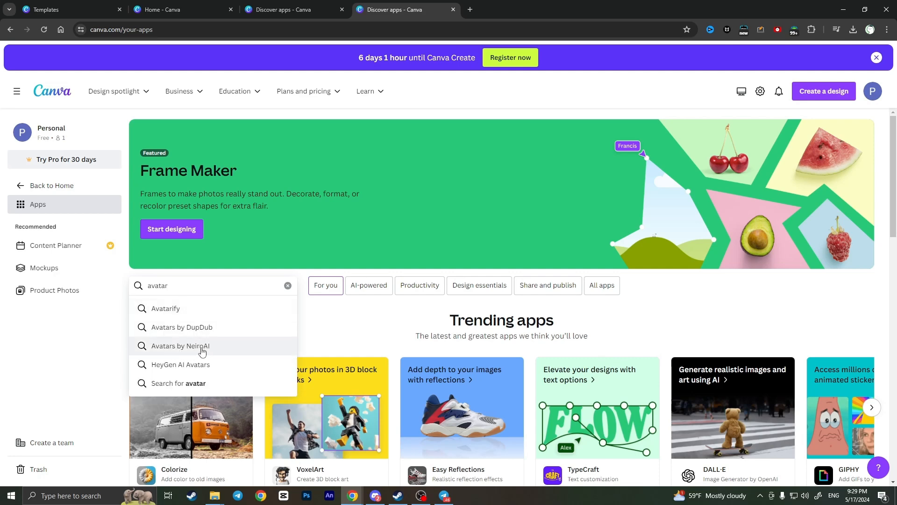
left_click(181, 346)
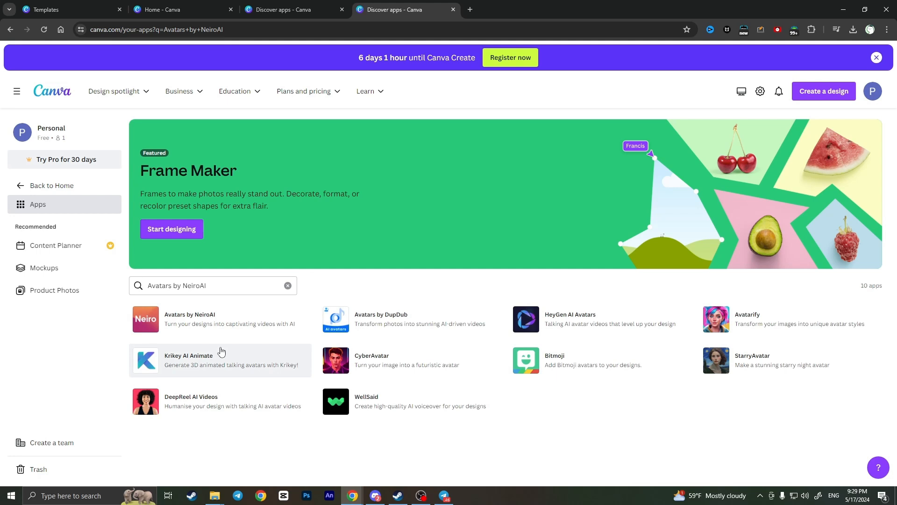
mouse_move(181, 319)
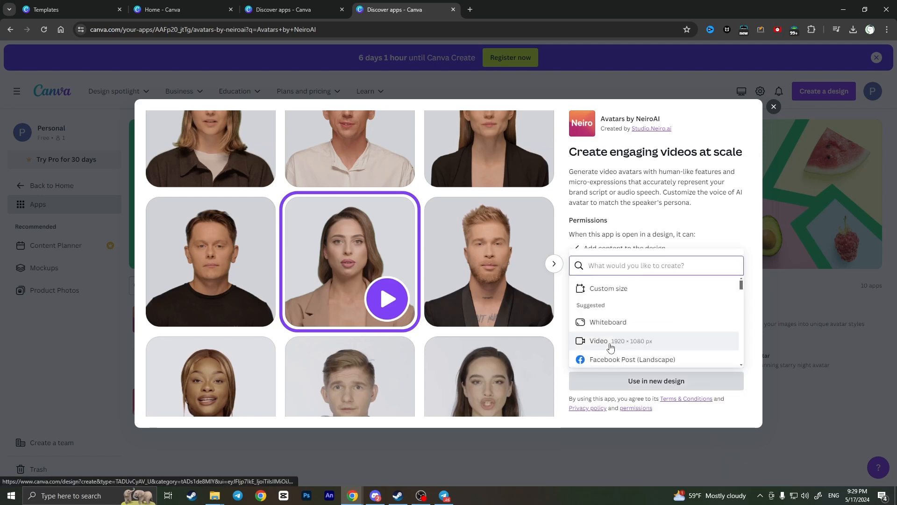
- Choose Video (1920 × 1080 px) as the design type for Avatars by NeiroAI
left_click(598, 340)
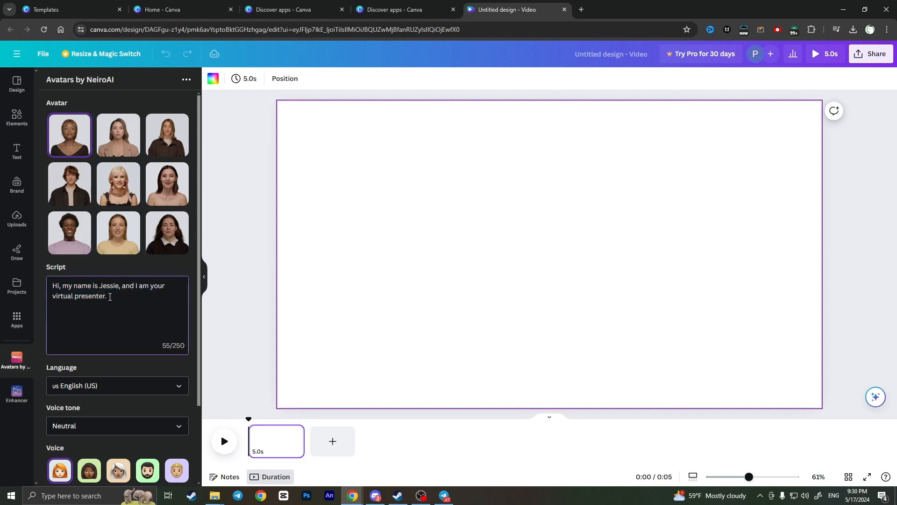
- Scroll the Avatars by NeiroAI panel to the English (US) language and voice options
scroll("down", 3)
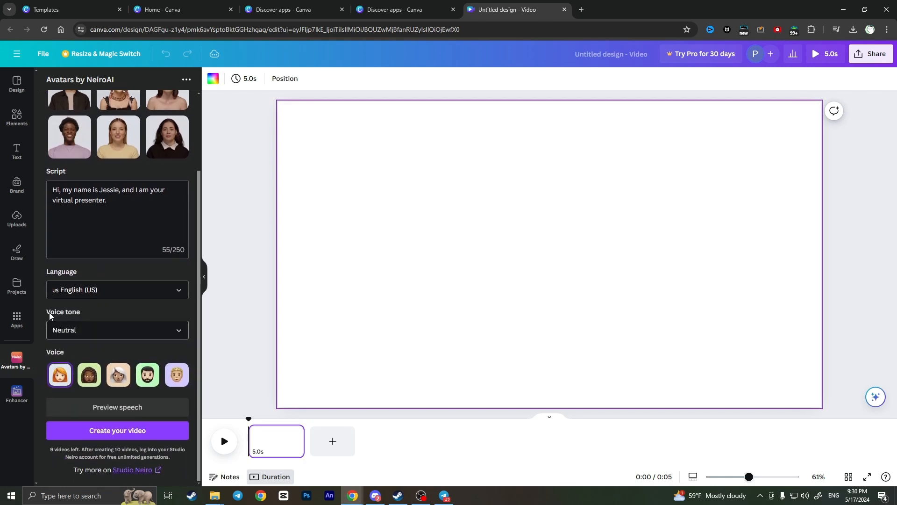
- Preview the default script's speech, then start creating the avatar video
left_click(88, 374)
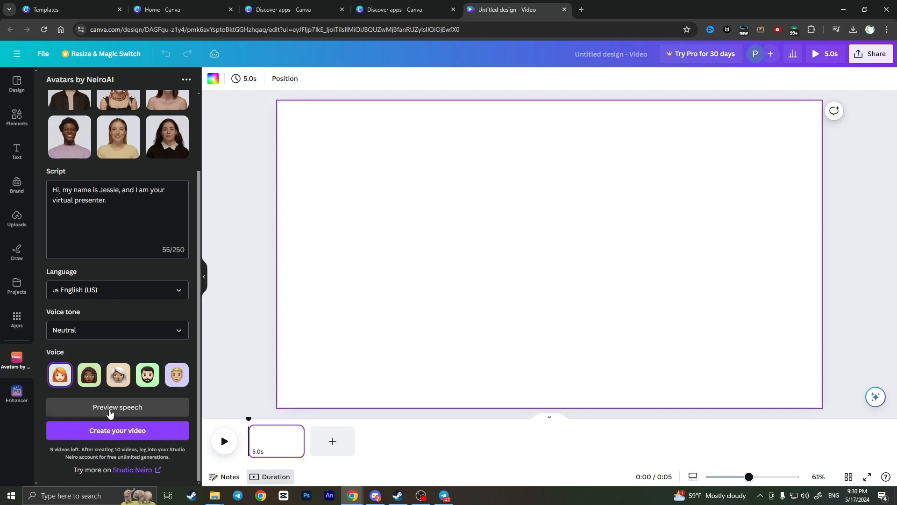
mouse_move(70, 409)
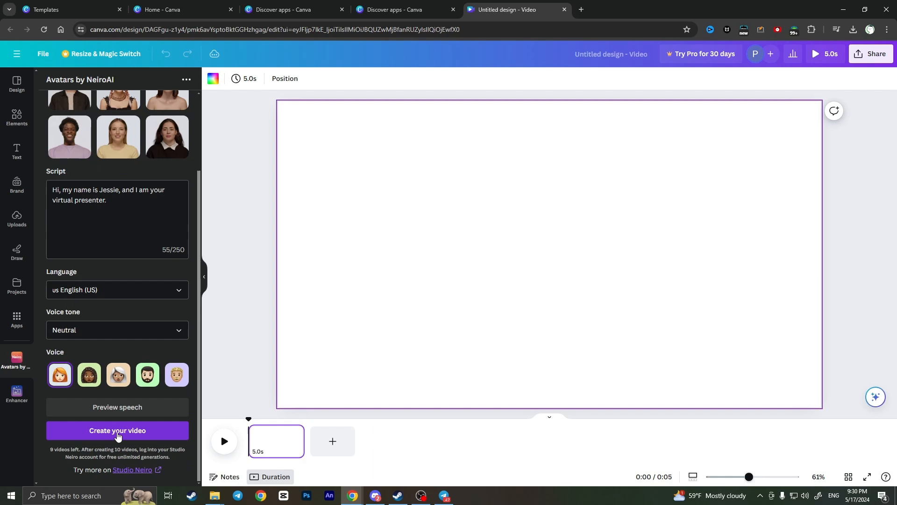
left_click(117, 430)
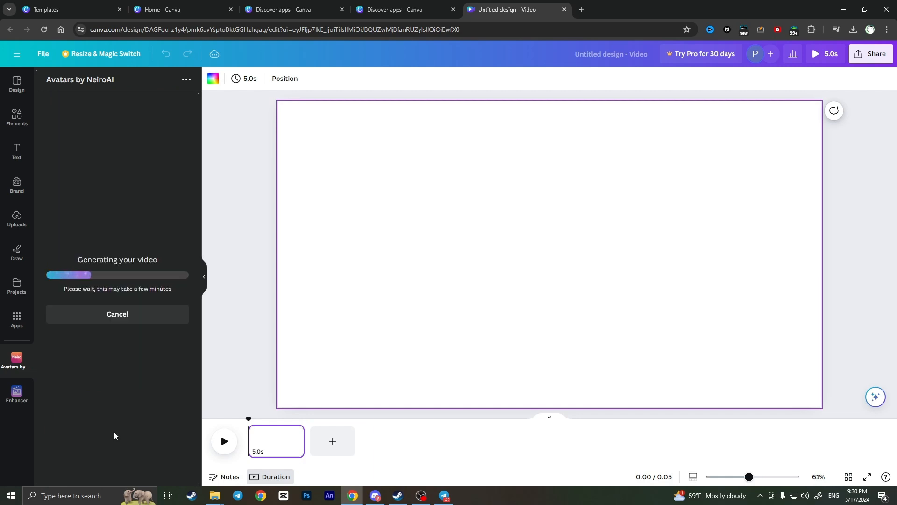